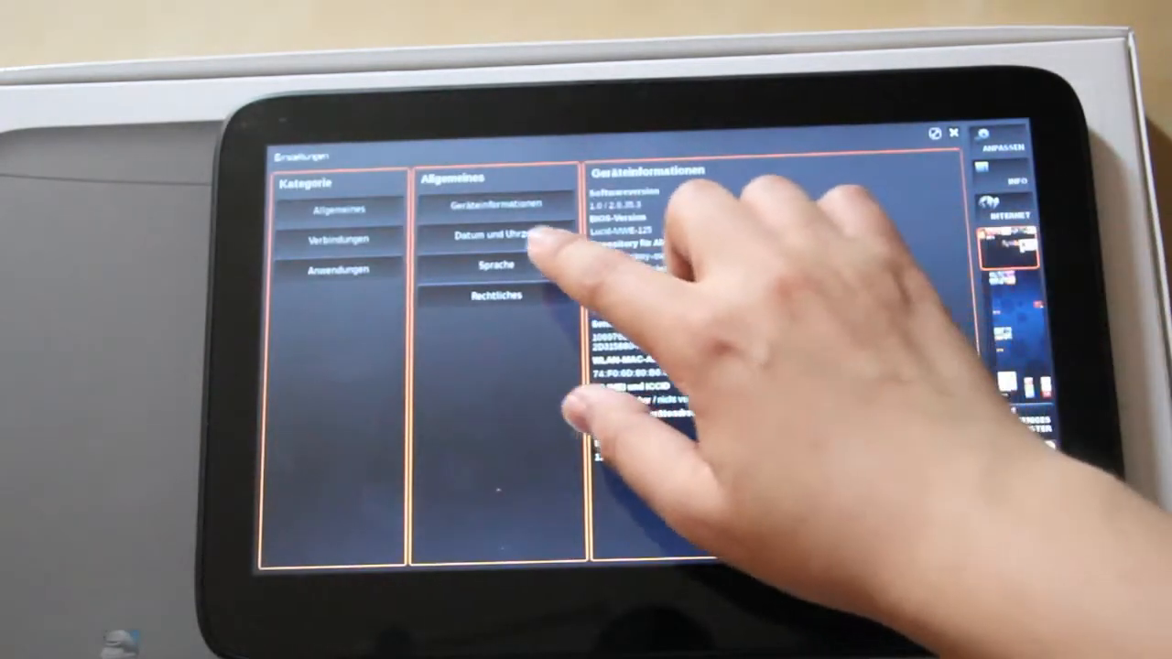
# Enter 'NewGadgets.de' and then 'Bluetooth Keyboar' into the Untitled 1 Writer document.
pyautogui.click(337, 240)
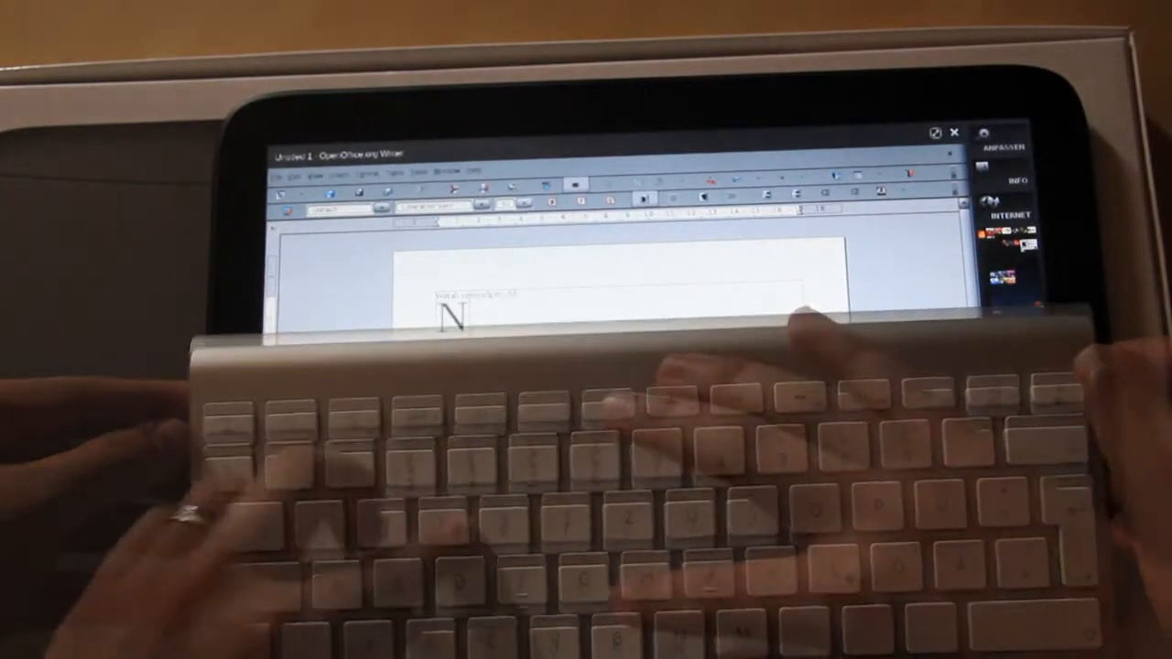
pyautogui.write('NewGadgets.')
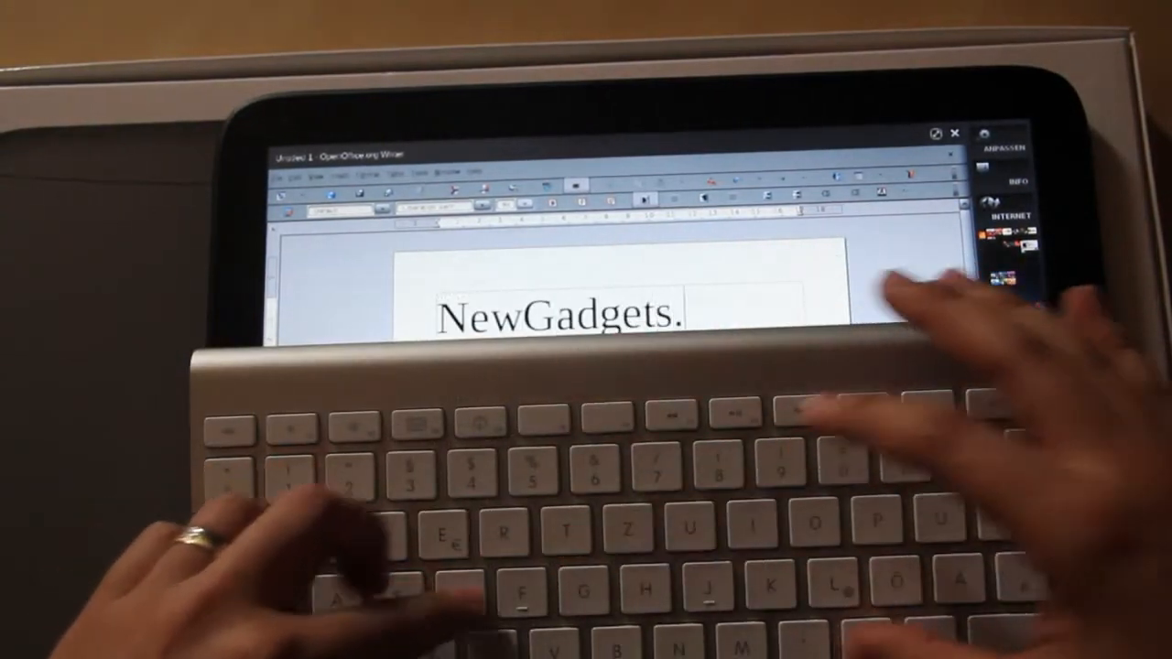
pyautogui.write('.de')
pyautogui.write('Blu')
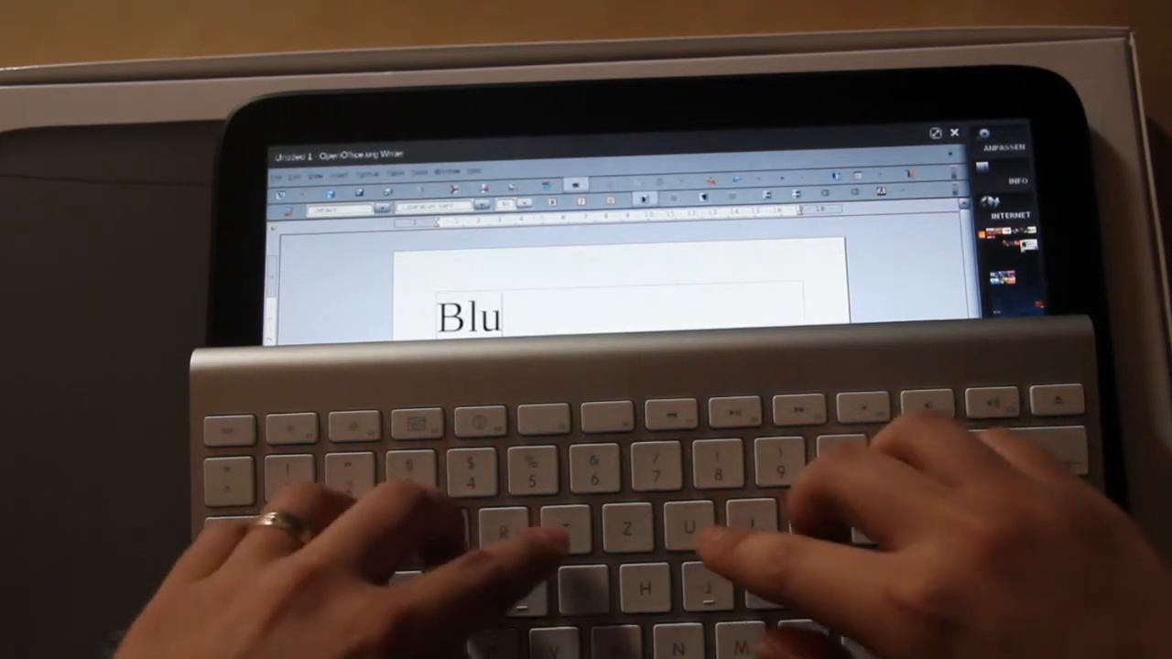
pyautogui.write('etooth Ke')
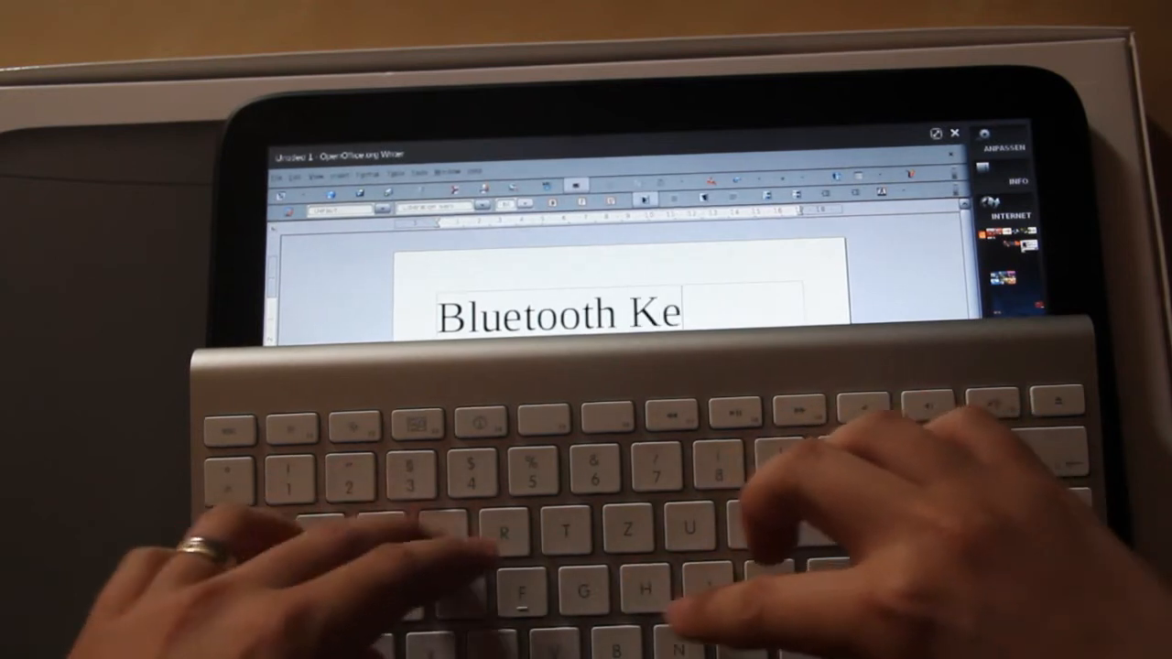
pyautogui.write('yboar')
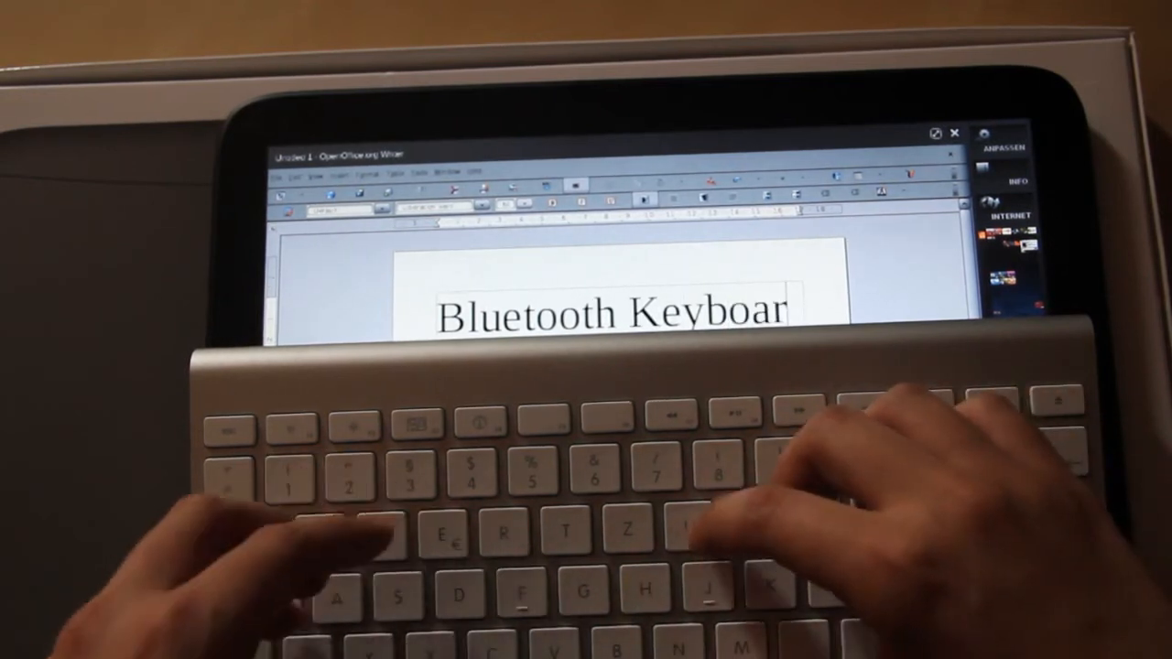